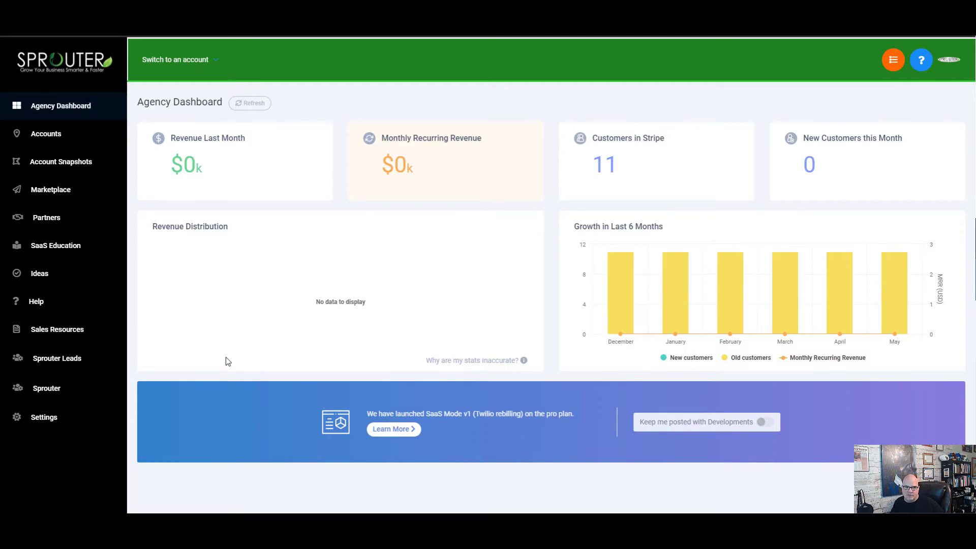
mouse_move(275, 309)
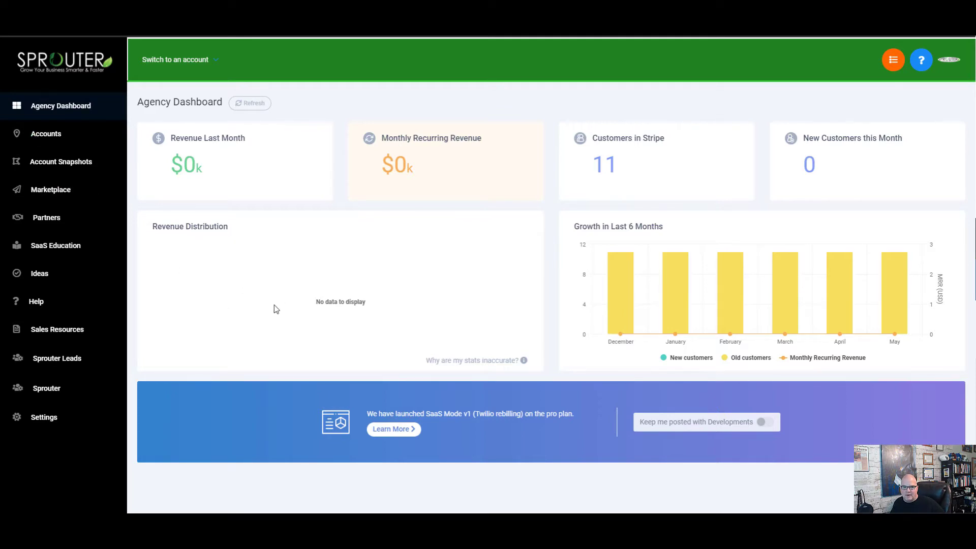
mouse_move(232, 372)
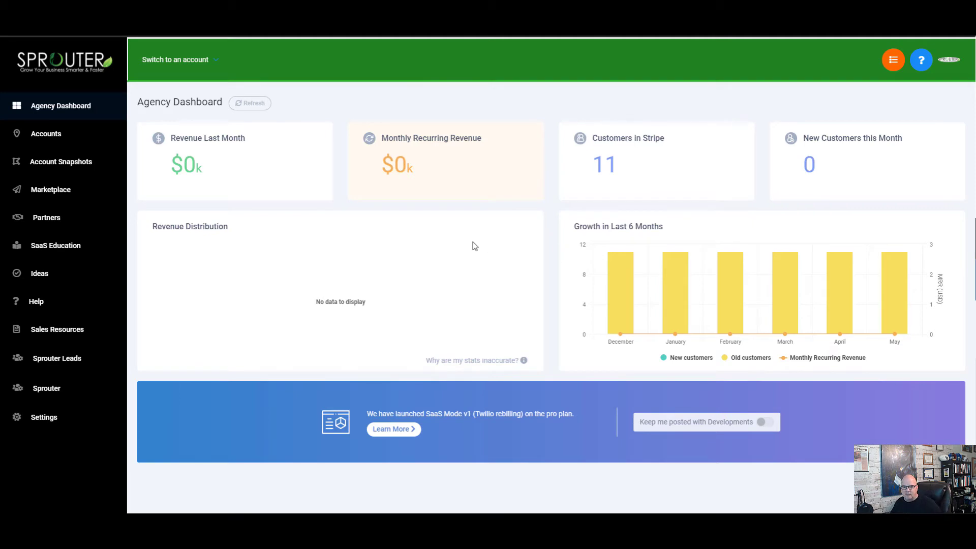
mouse_move(470, 291)
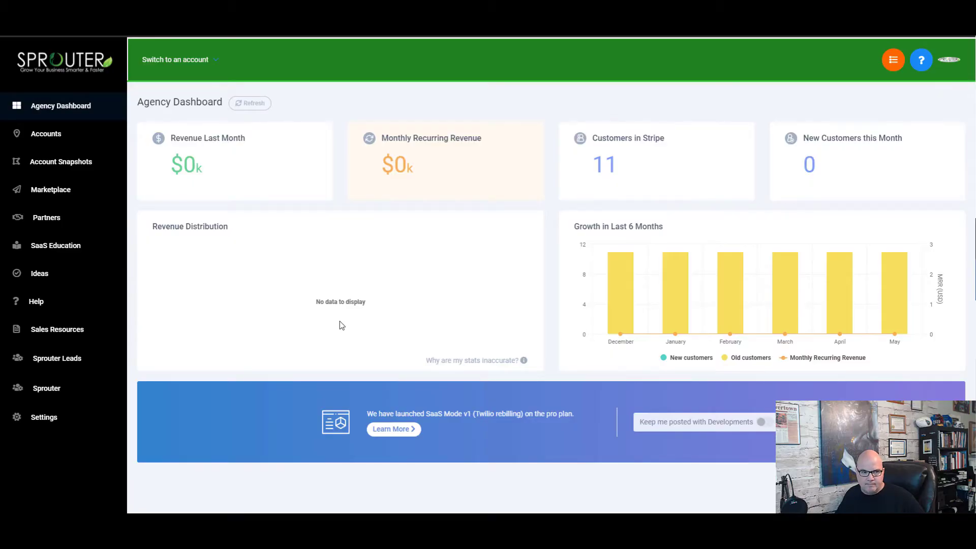
mouse_move(362, 228)
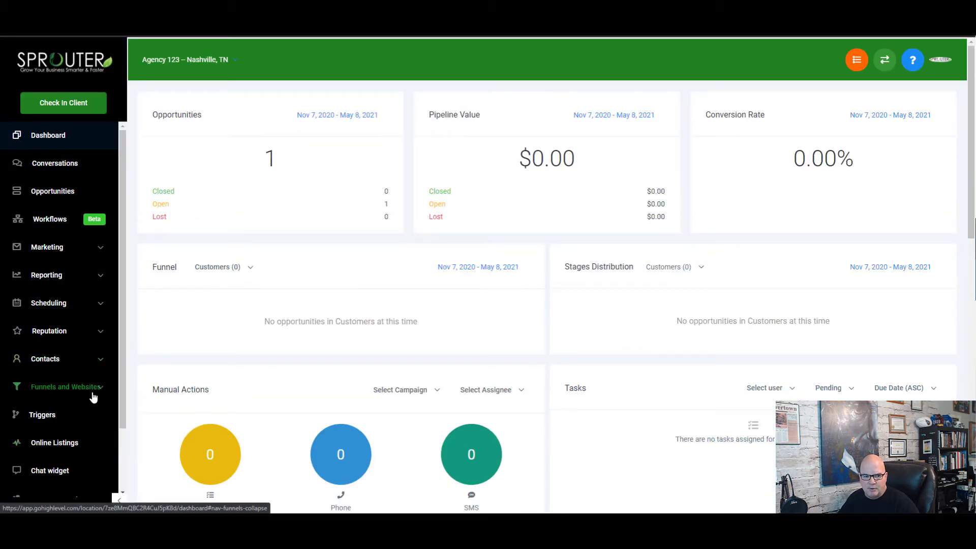
- From the Agency 123 funnels list, start a new funnel
click(65, 387)
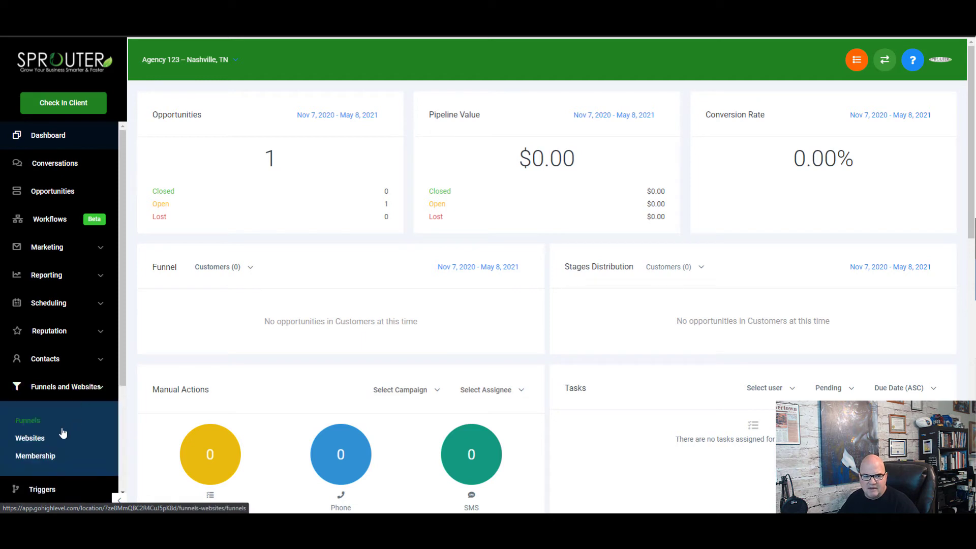
click(27, 421)
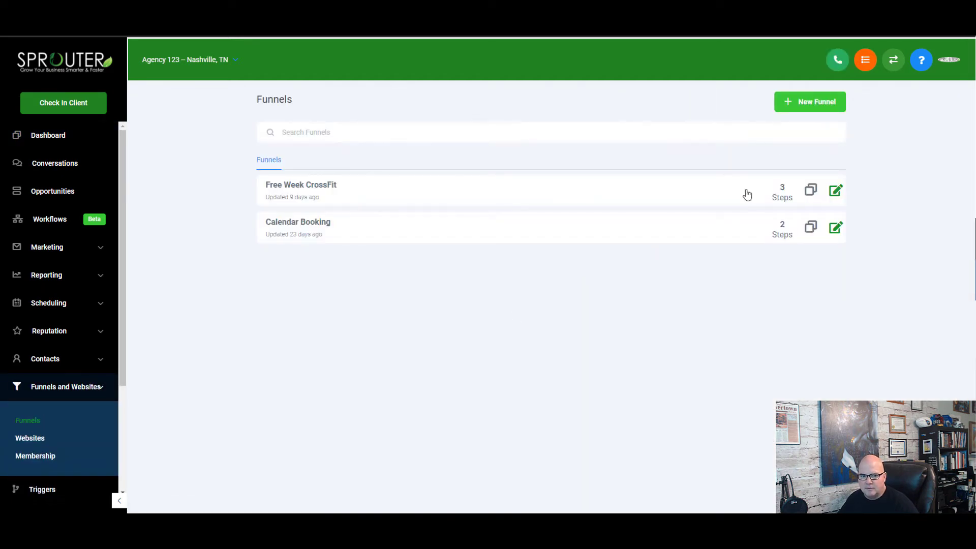
click(809, 102)
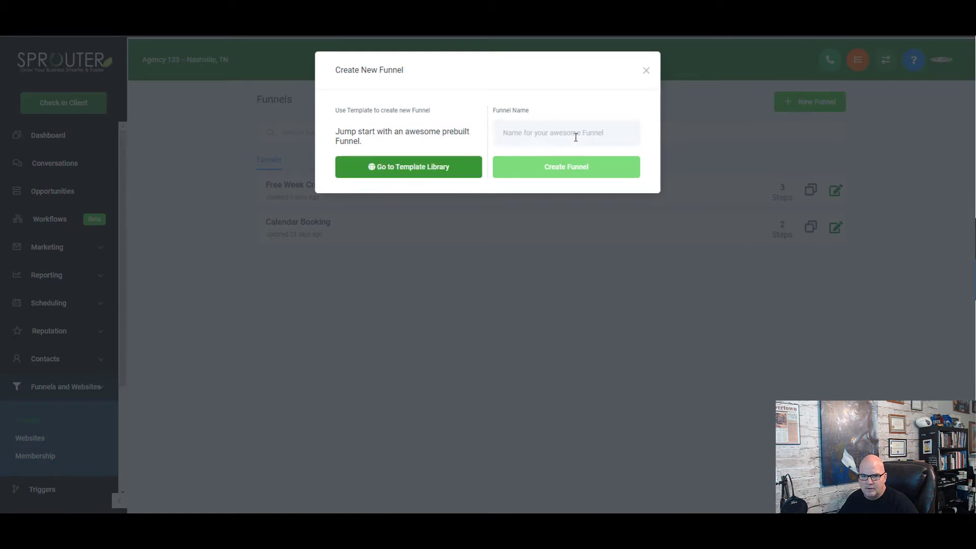
- Create a new empty funnel named 'Clone'
text(c)
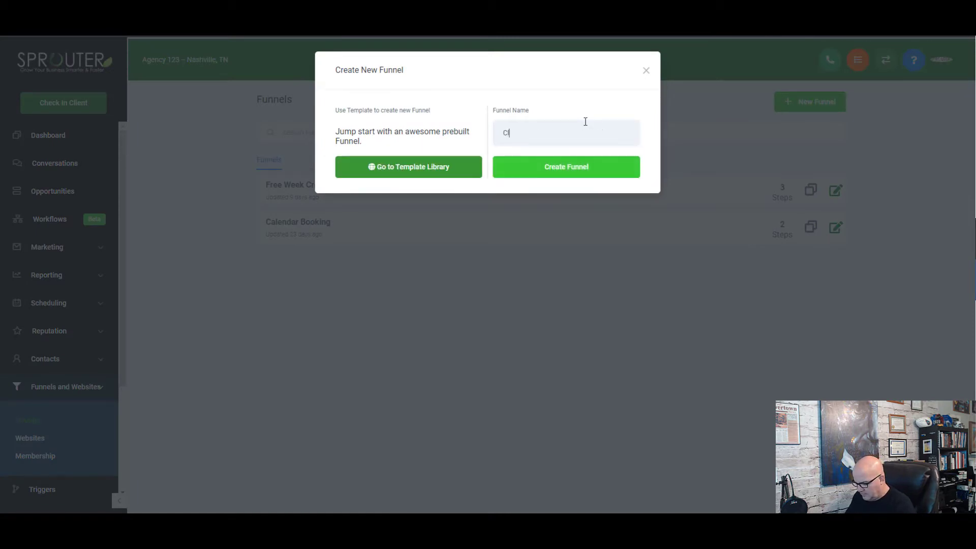
text(lone)
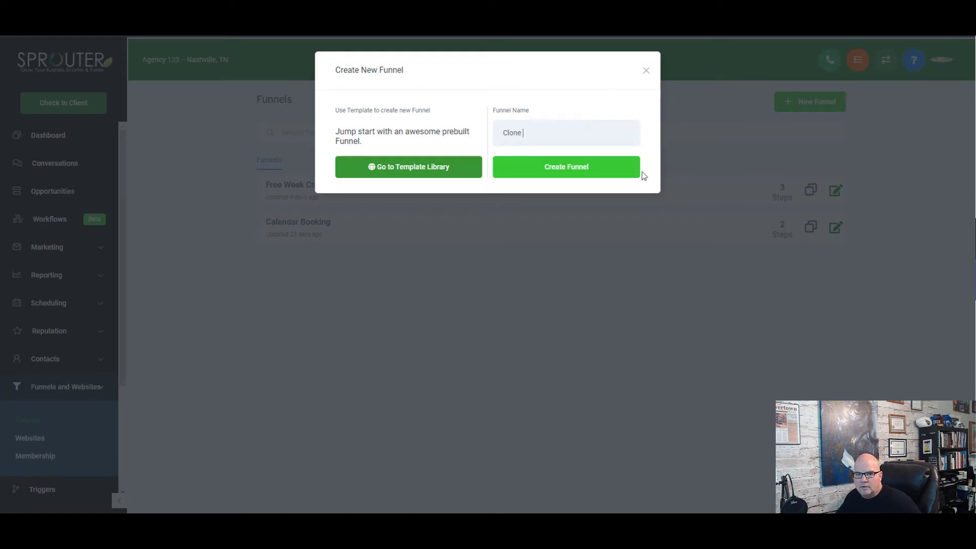
click(566, 167)
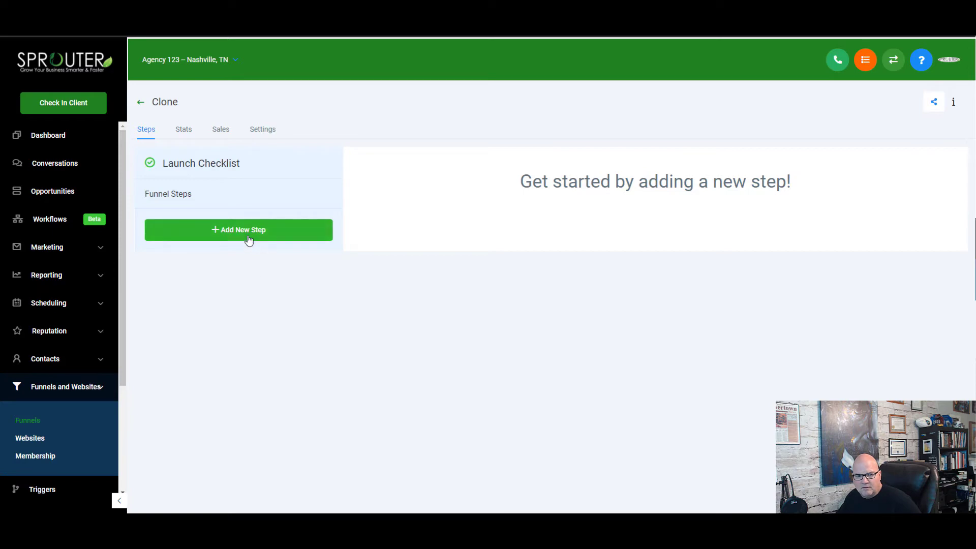
- Begin adding the first step to the Clone funnel
click(238, 230)
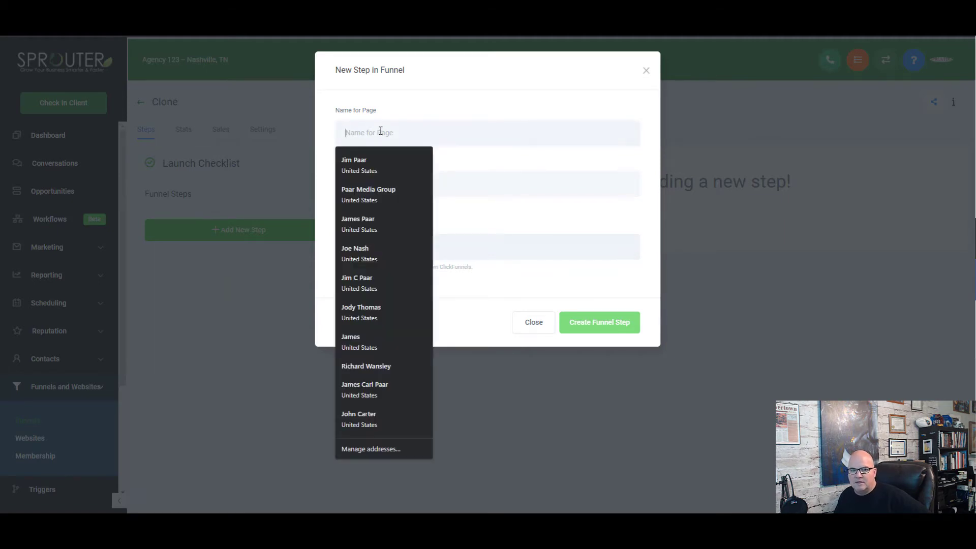
- Name the step 'Test Funnel', give the fuegosecrets.com ClickFunnels import URL, and confirm asset permission
text(Test Funnel)
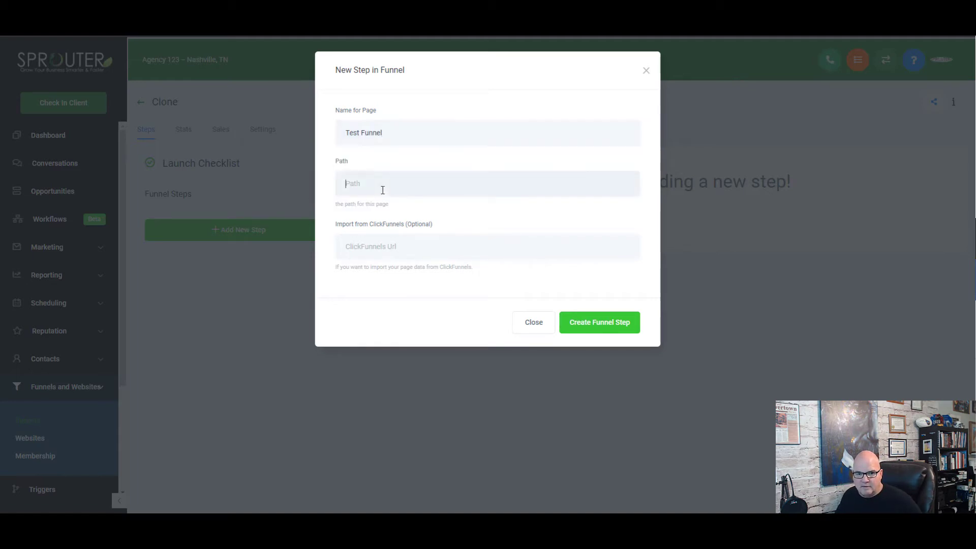
mouse_move(395, 252)
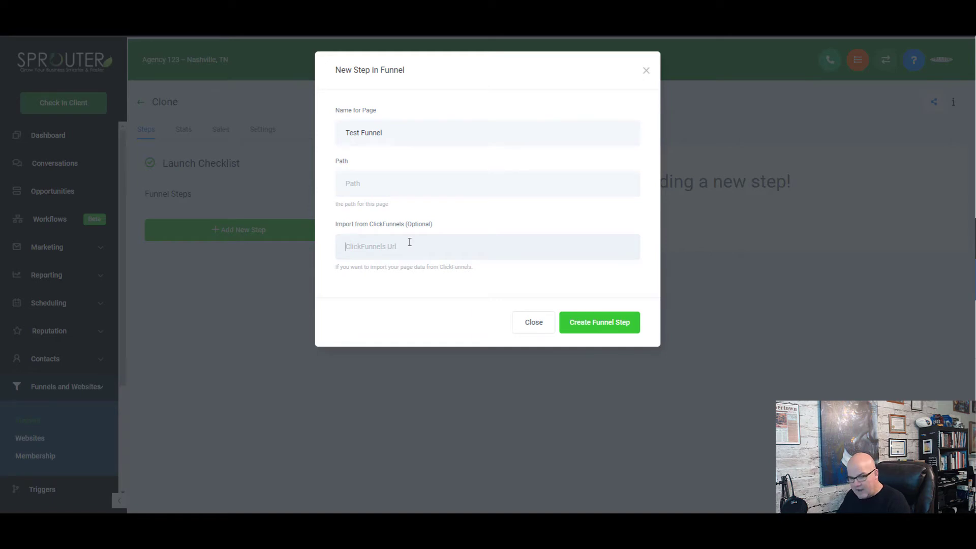
text(https://www.fuegosecrets.com/e14024iwosajfsldfj)
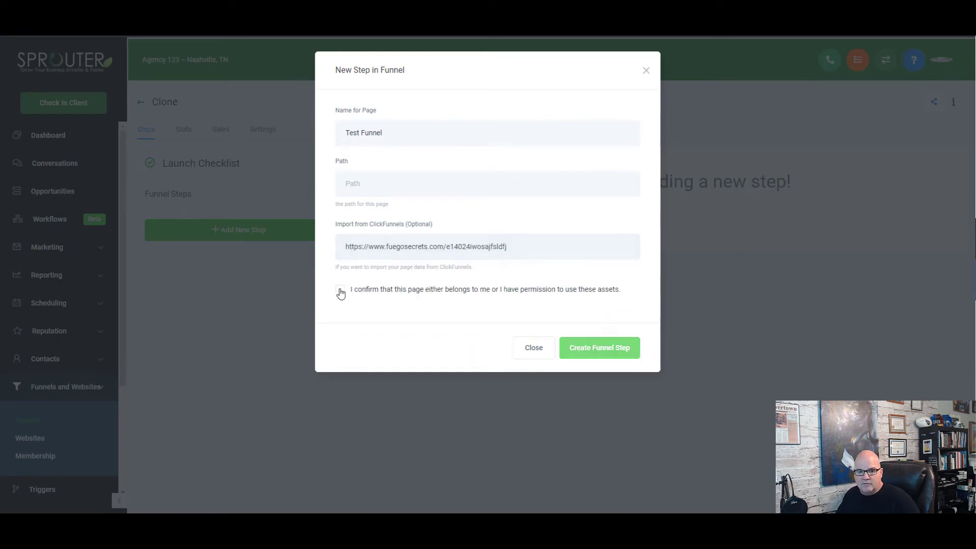
click(341, 290)
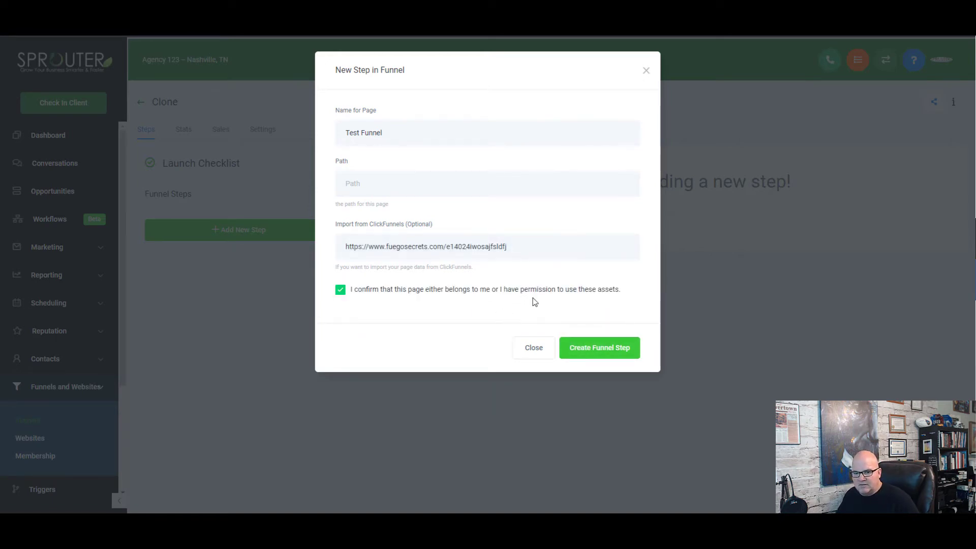
mouse_move(639, 348)
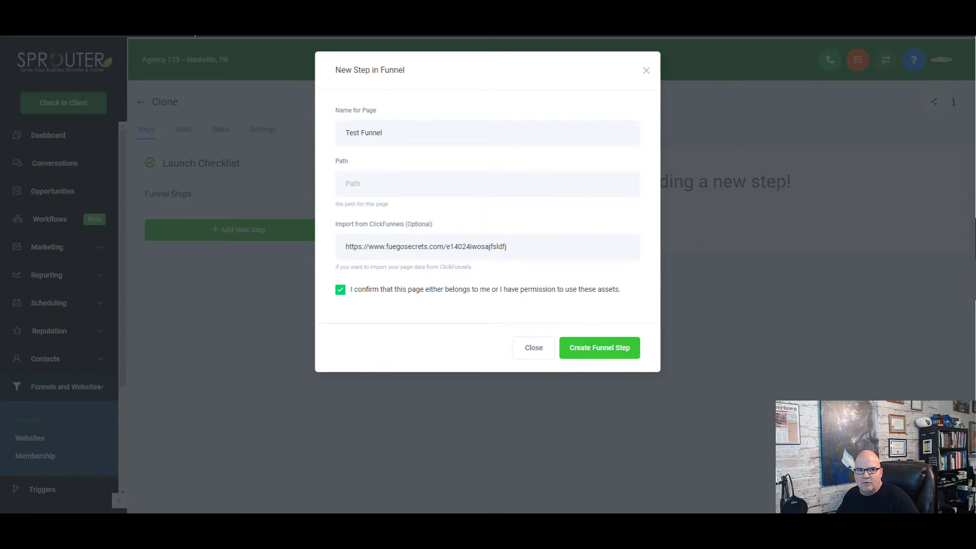
click(600, 348)
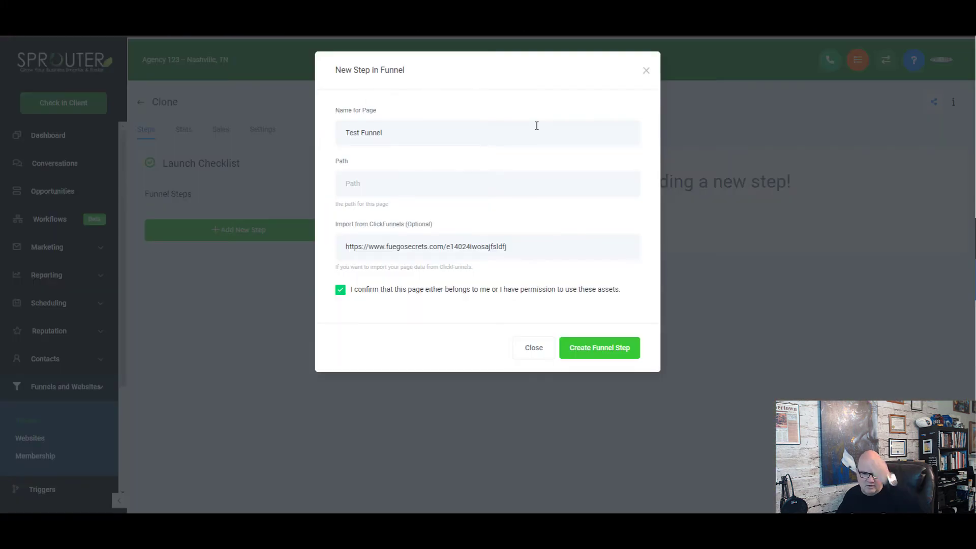
mouse_move(609, 270)
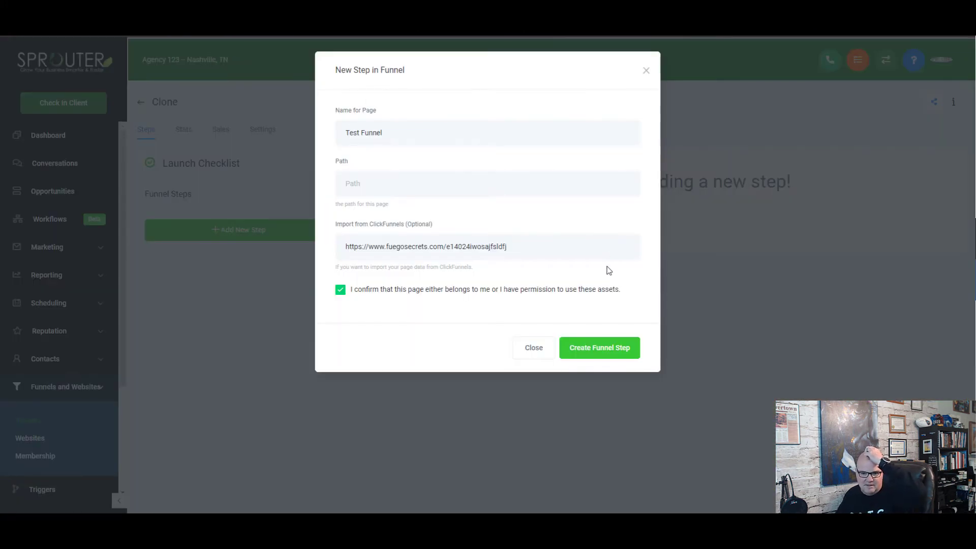
mouse_move(630, 362)
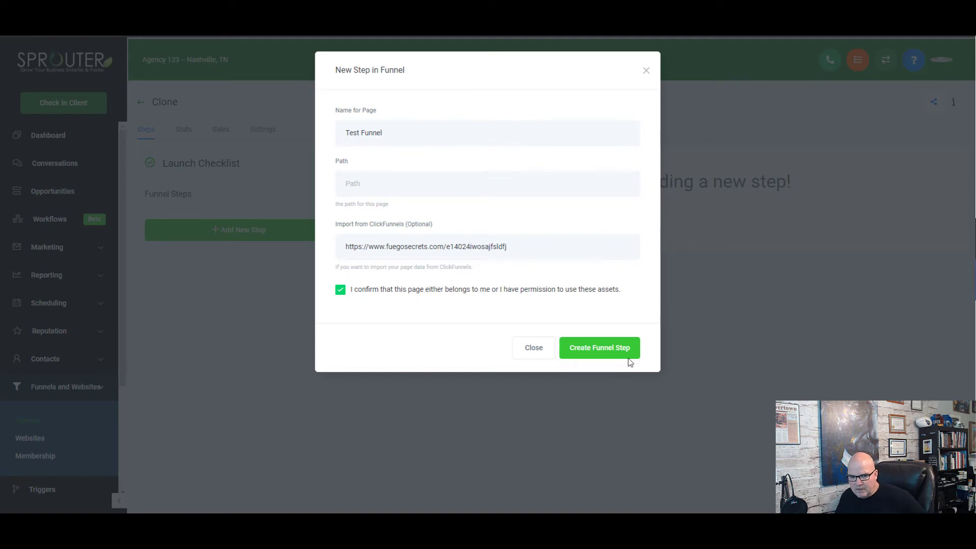
mouse_move(597, 365)
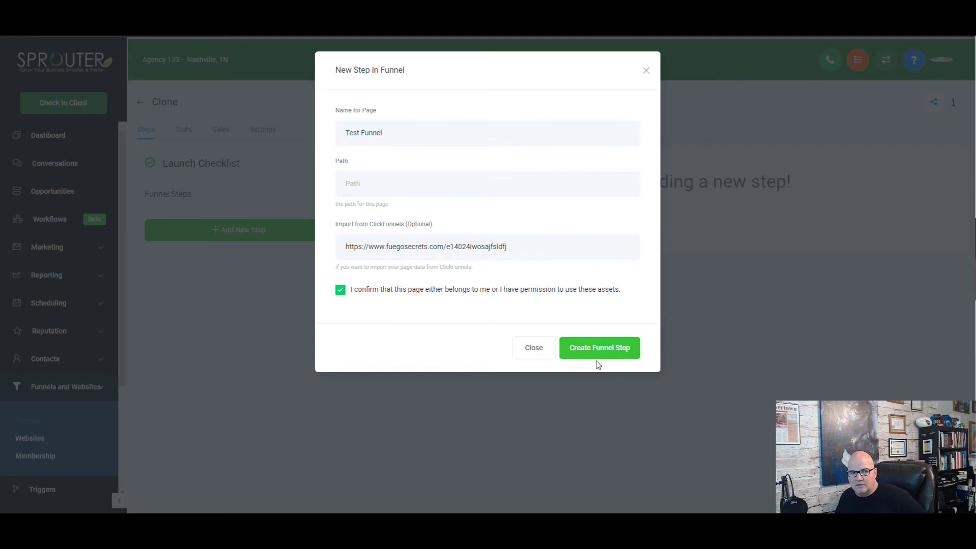
mouse_move(553, 295)
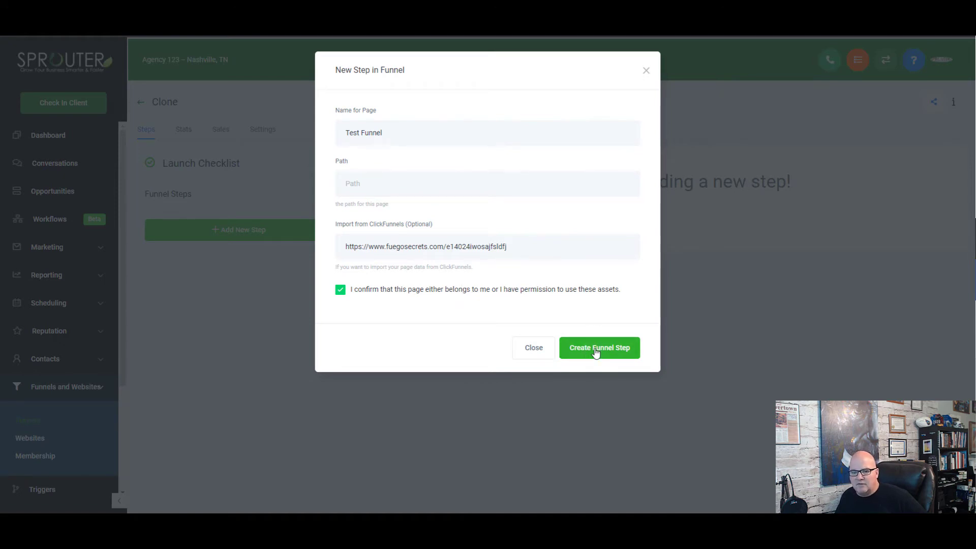
- Create the Test Funnel step, importing its page from the ClickFunnels URL
click(600, 348)
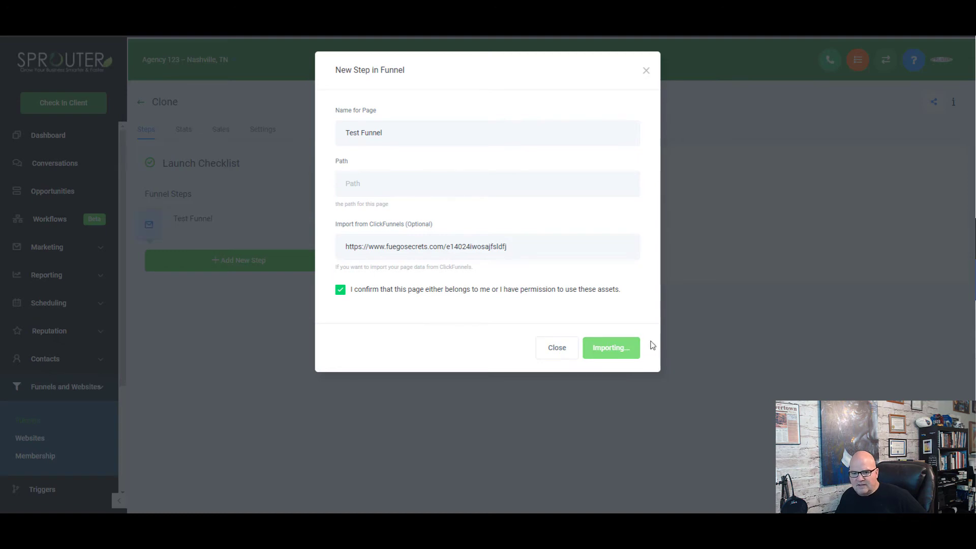
mouse_move(609, 327)
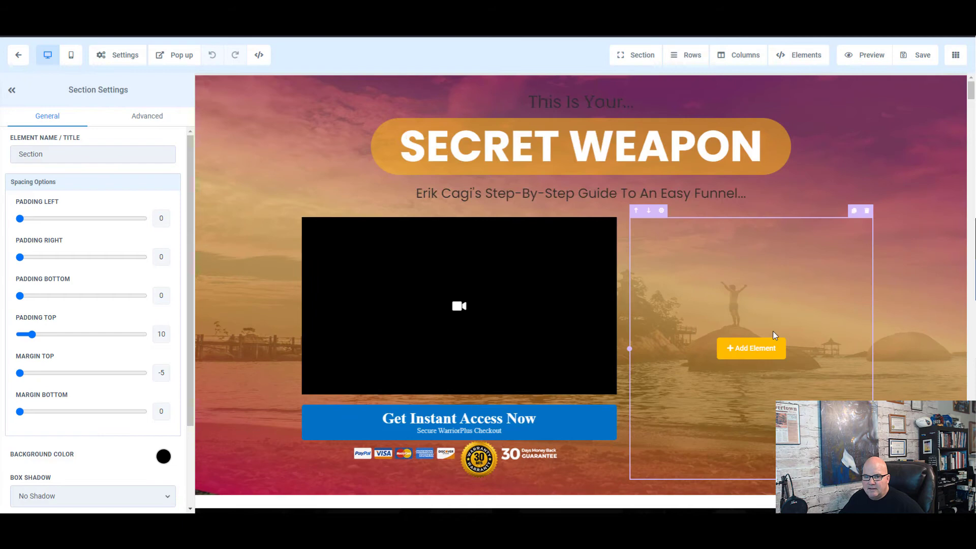
- Review the imported Secret Weapon page in the builder, save it, and return to the funnel
scroll(down, 3)
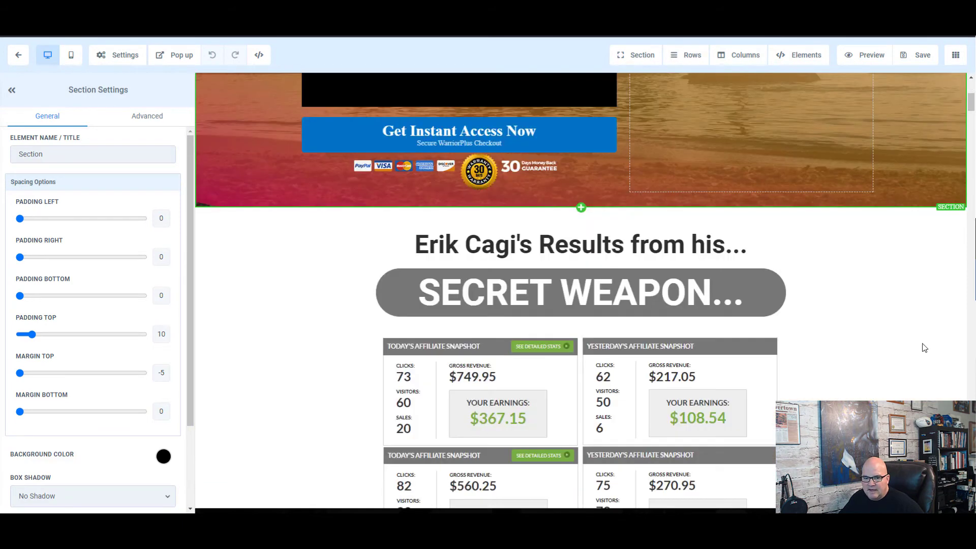
scroll(down, 3)
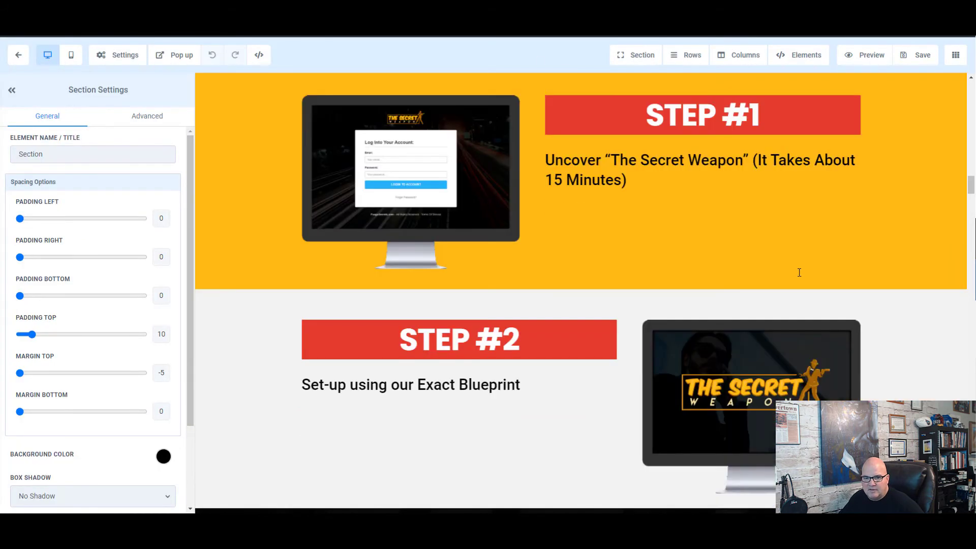
scroll(down, 3)
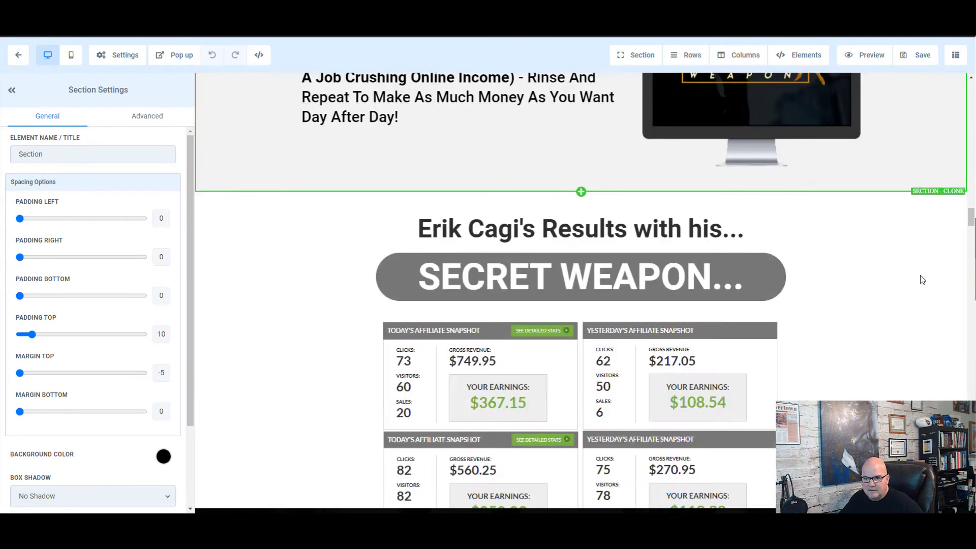
scroll(down, 3)
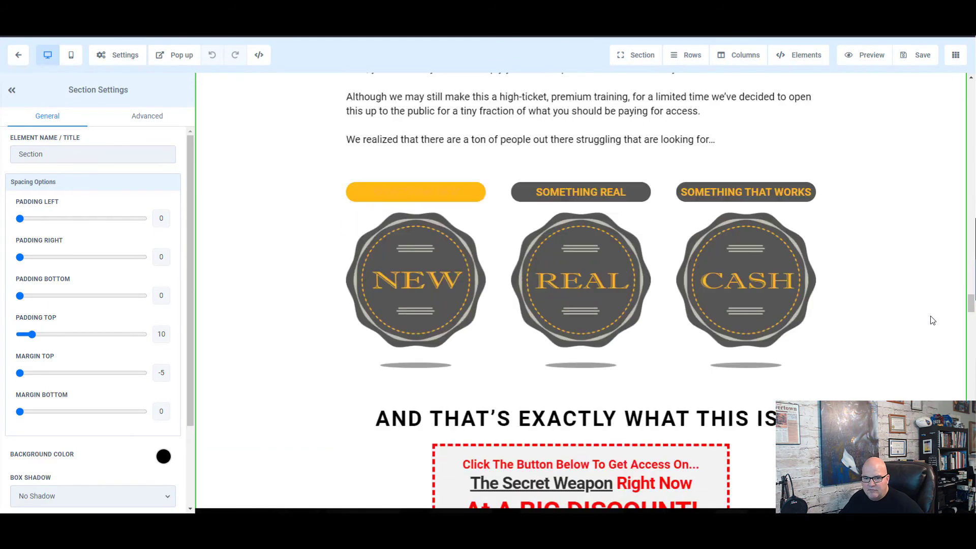
scroll(down, 3)
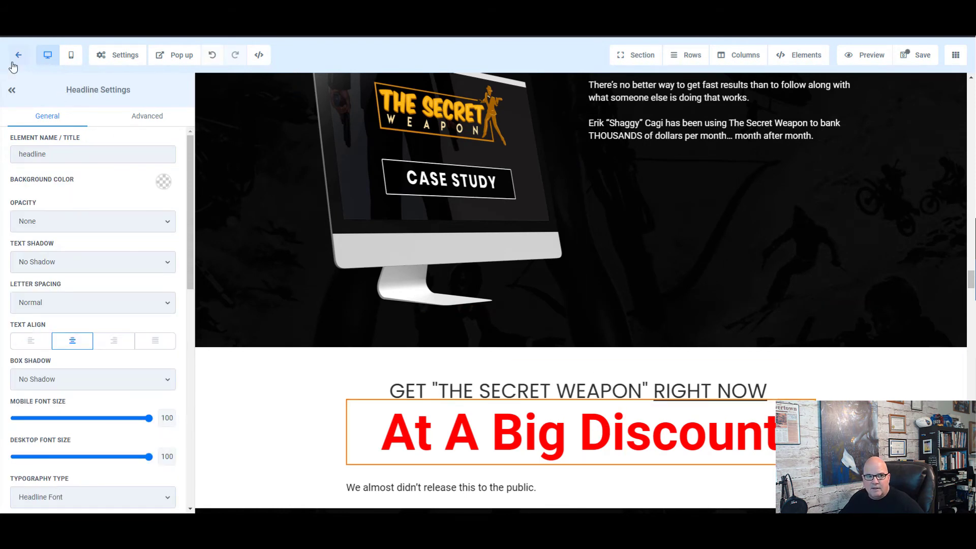
click(20, 54)
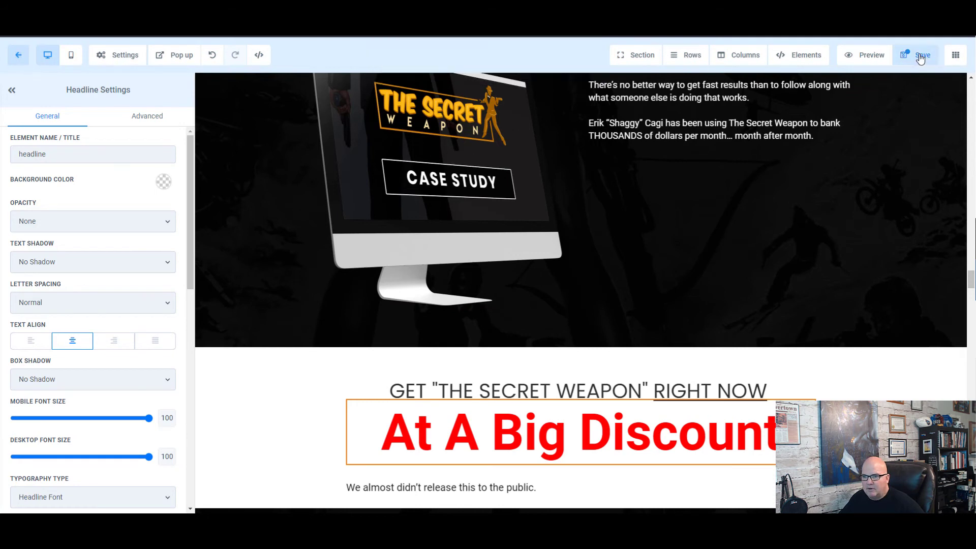
click(922, 55)
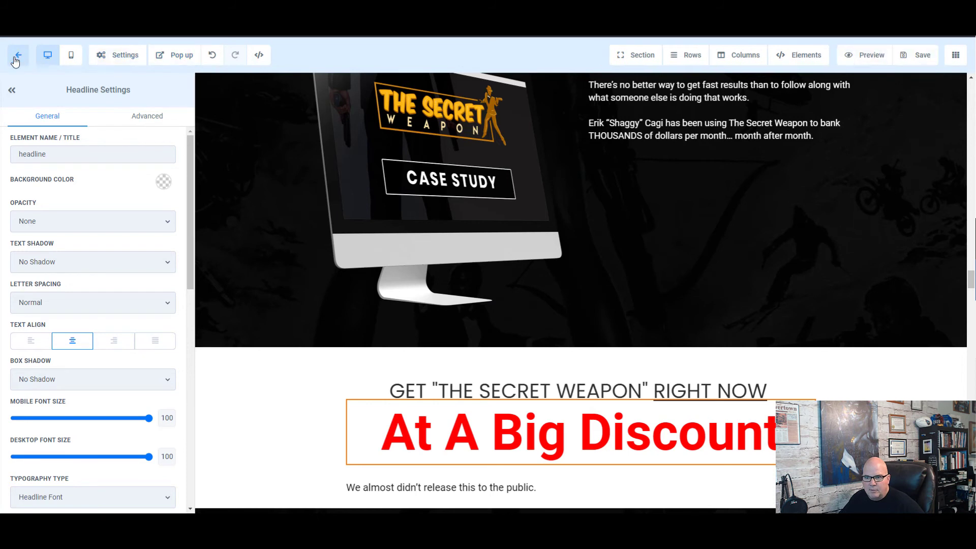
click(19, 55)
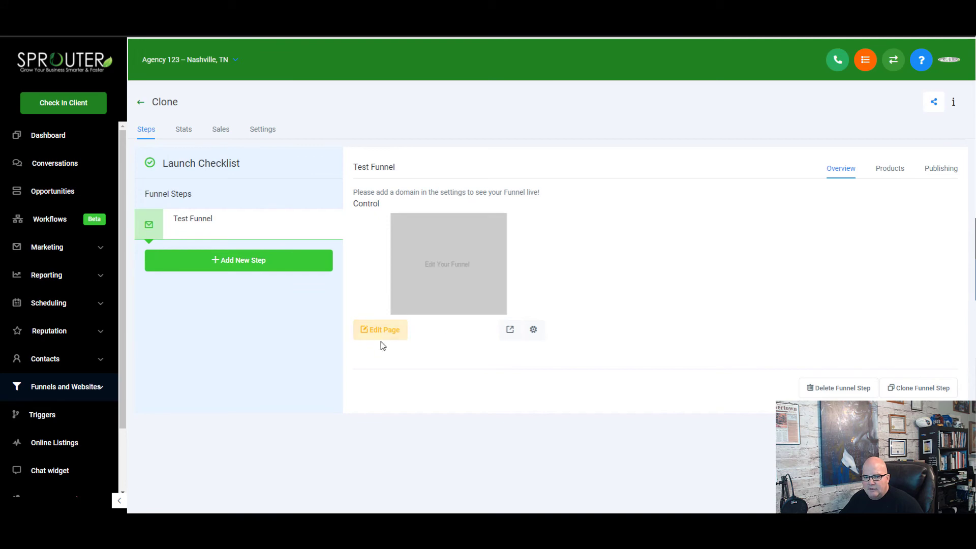
mouse_move(389, 334)
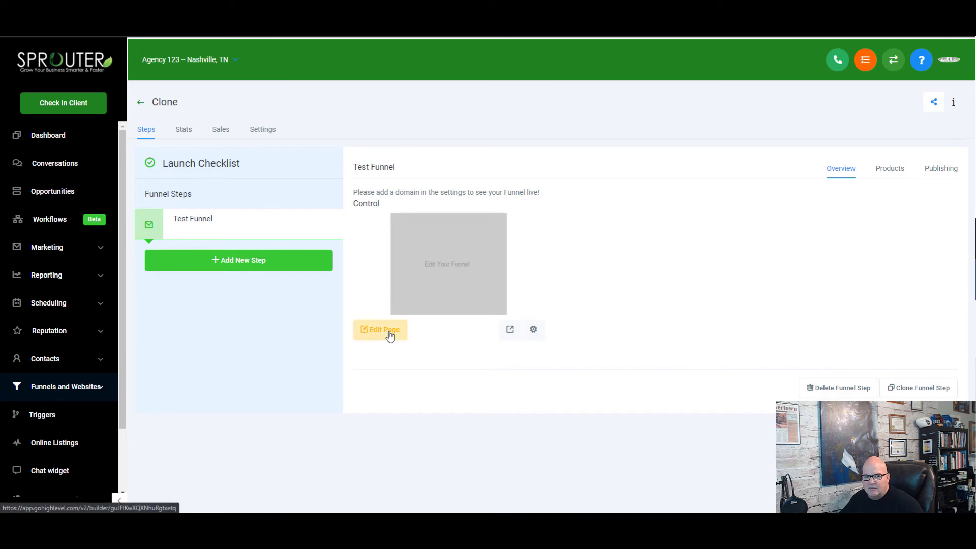
- Reopen the Test Funnel page in the page builder for editing
click(380, 329)
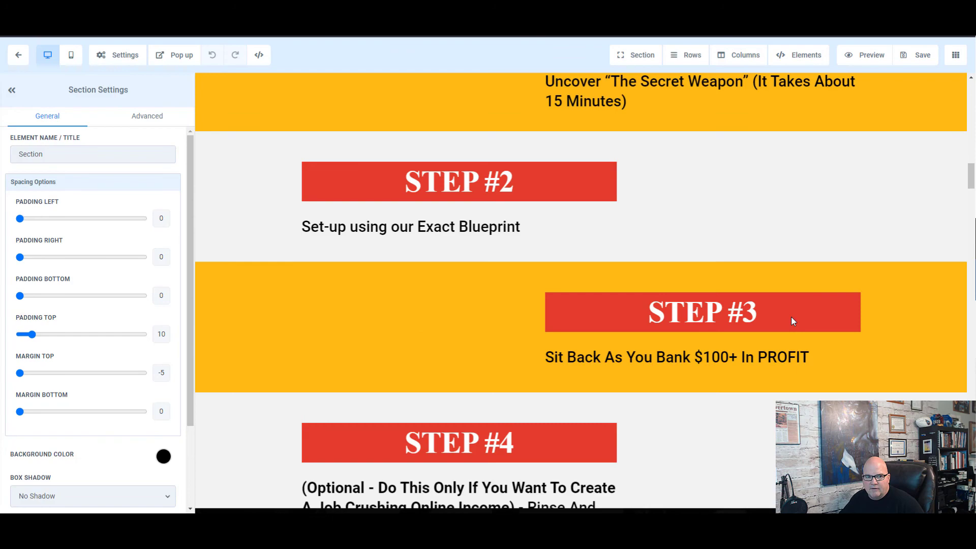
scroll(down, 3)
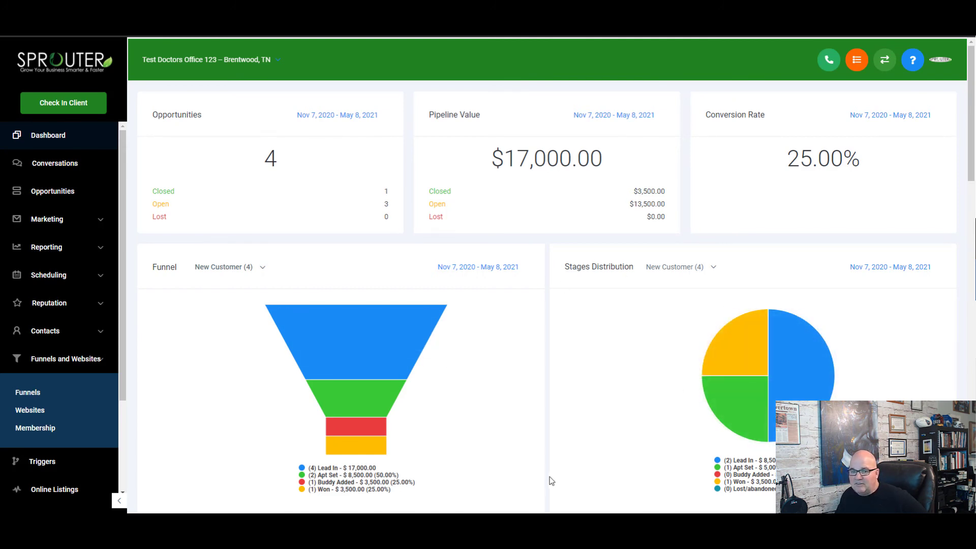
mouse_move(130, 252)
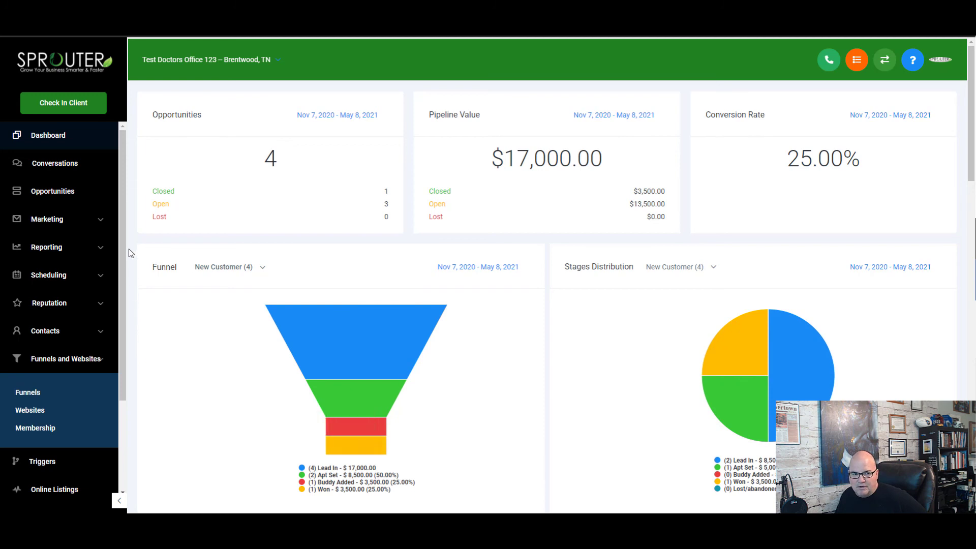